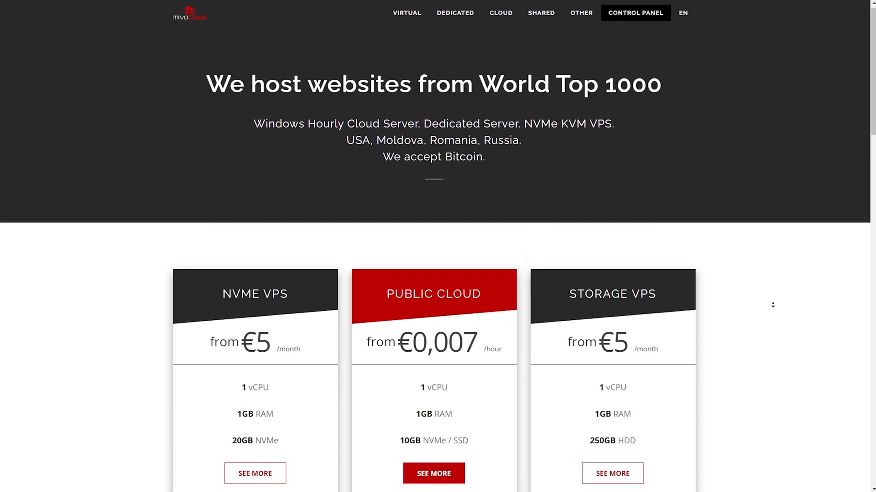
# Add the ppa:tomtomtom/woeusb repository with add-apt-repository and refresh package lists
pyautogui.scroll(-3)
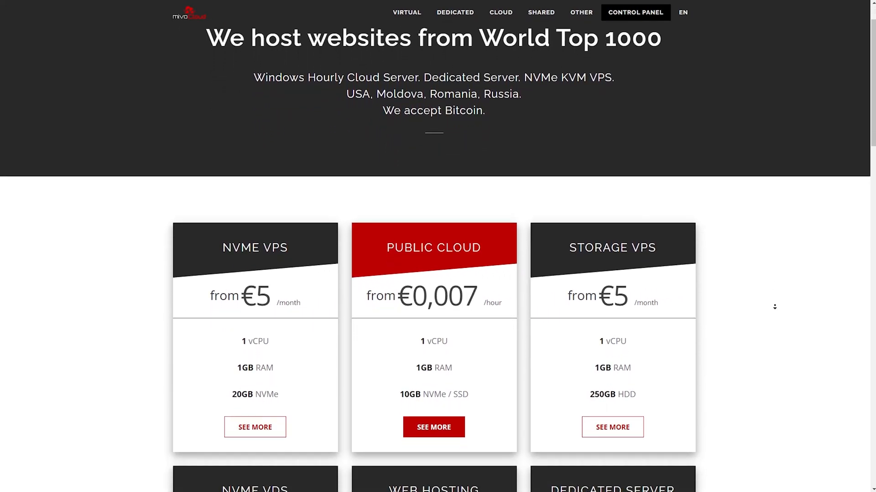
pyautogui.scroll(-3)
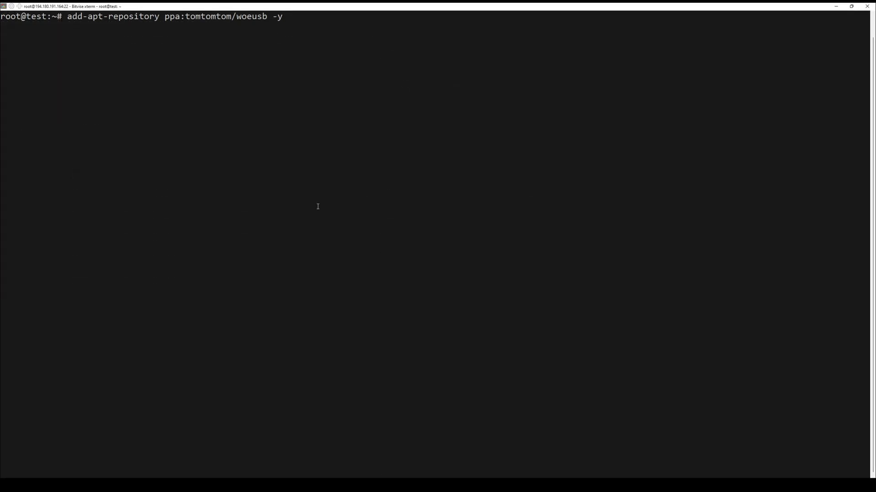
pyautogui.press('Return')
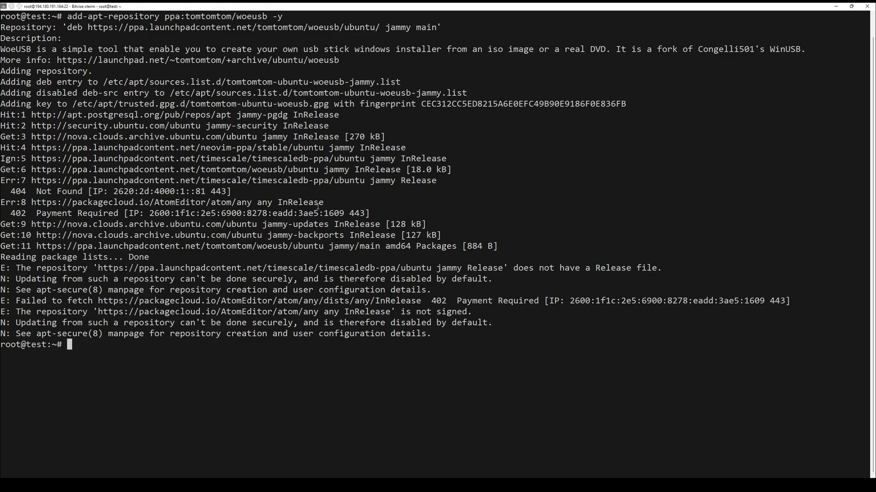
# Enter 'apt install woeusb woeusb-frontend-wxgtk -y' at the cleared prompt
pyautogui.write('apt install woeusb woeusb-frontend-wxgtk -y')
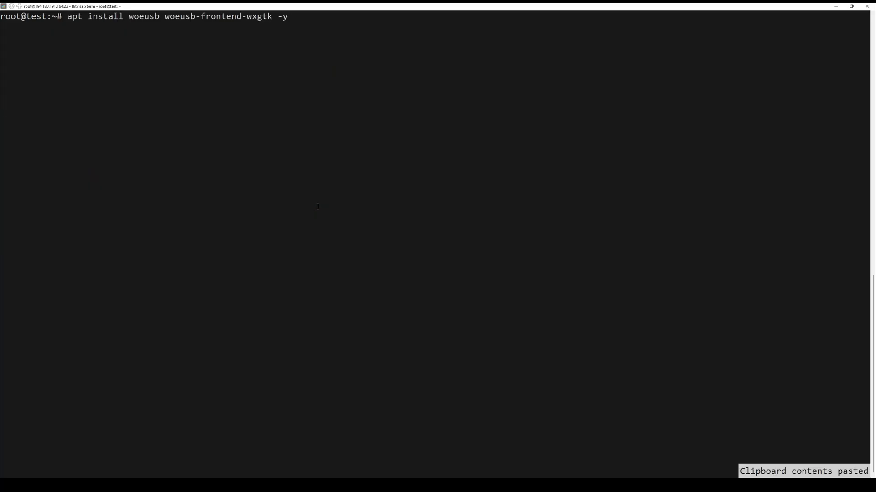
# Run the apt install of woeusb and woeusb-frontend-wxgtk until it finishes
pyautogui.press('Return')
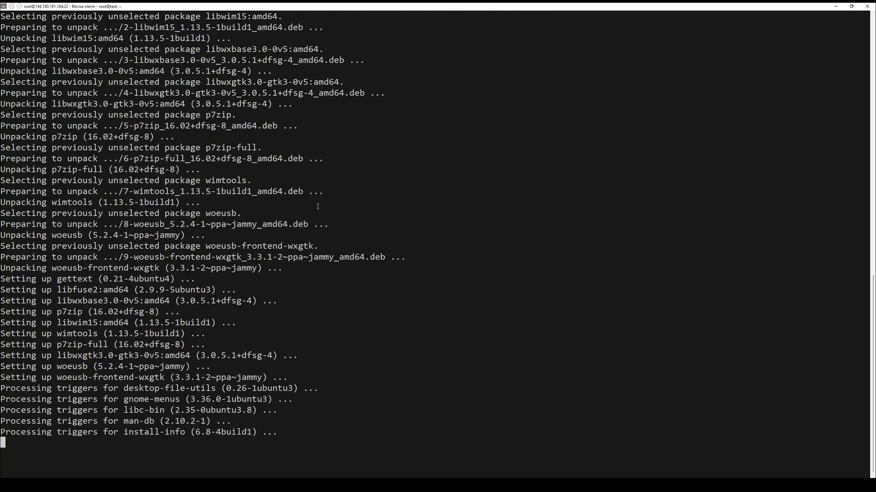
pyautogui.scroll(-3)
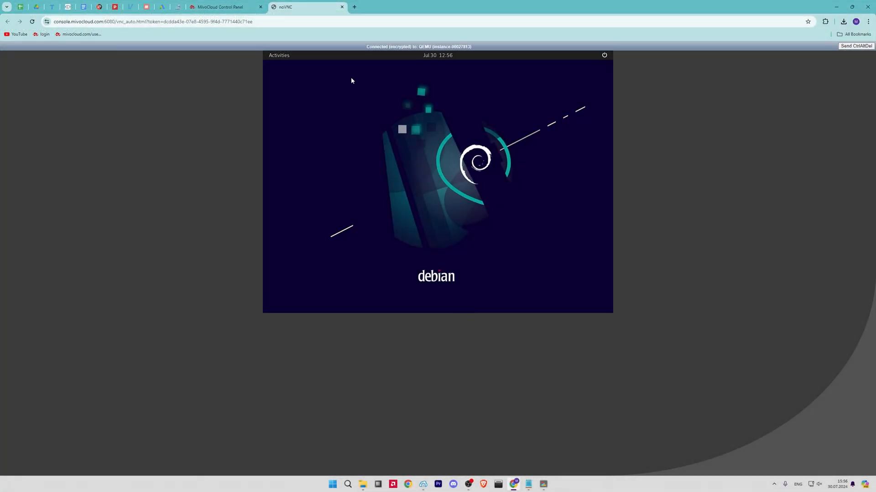
# Start WoeUSB from Activities' application grid and cancel its disk image chooser
pyautogui.click(279, 55)
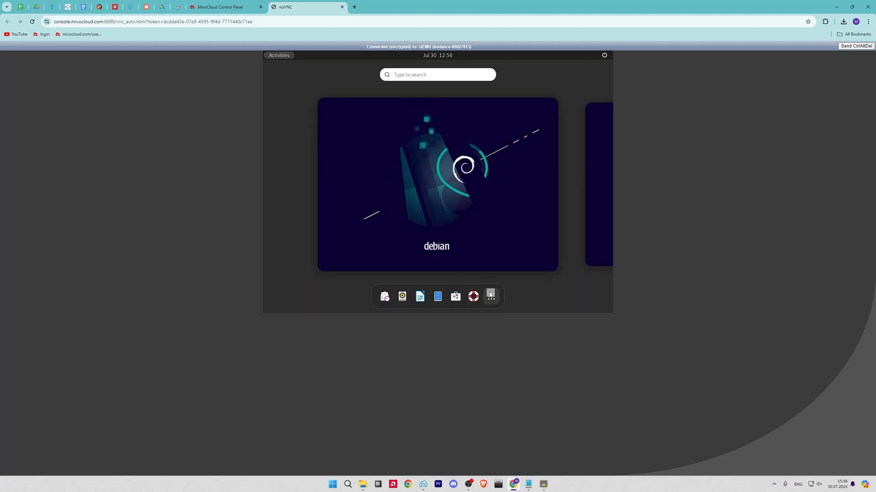
pyautogui.click(490, 296)
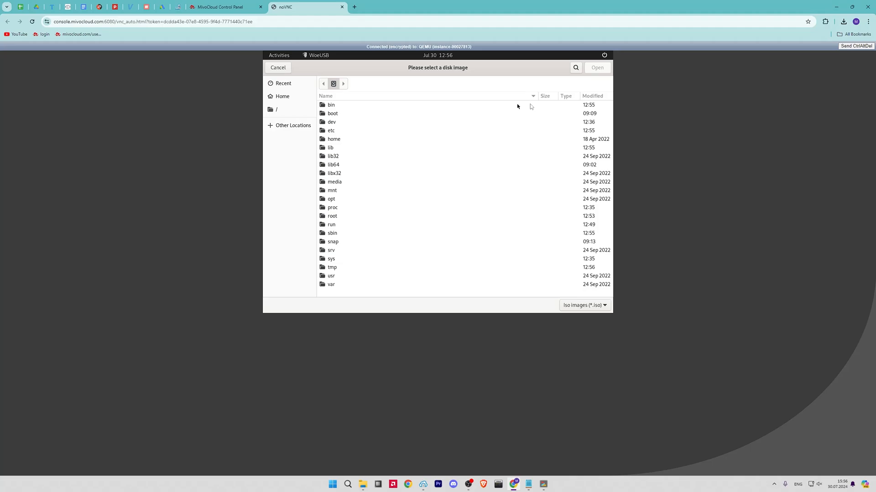
pyautogui.click(277, 68)
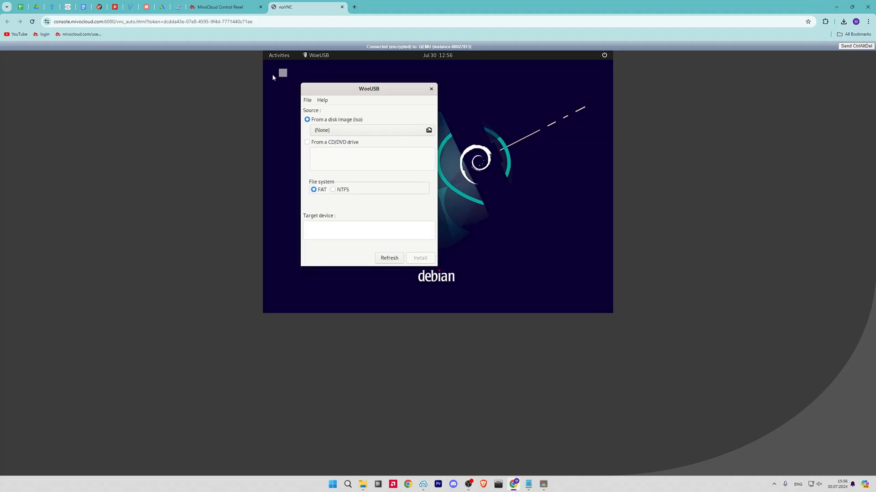